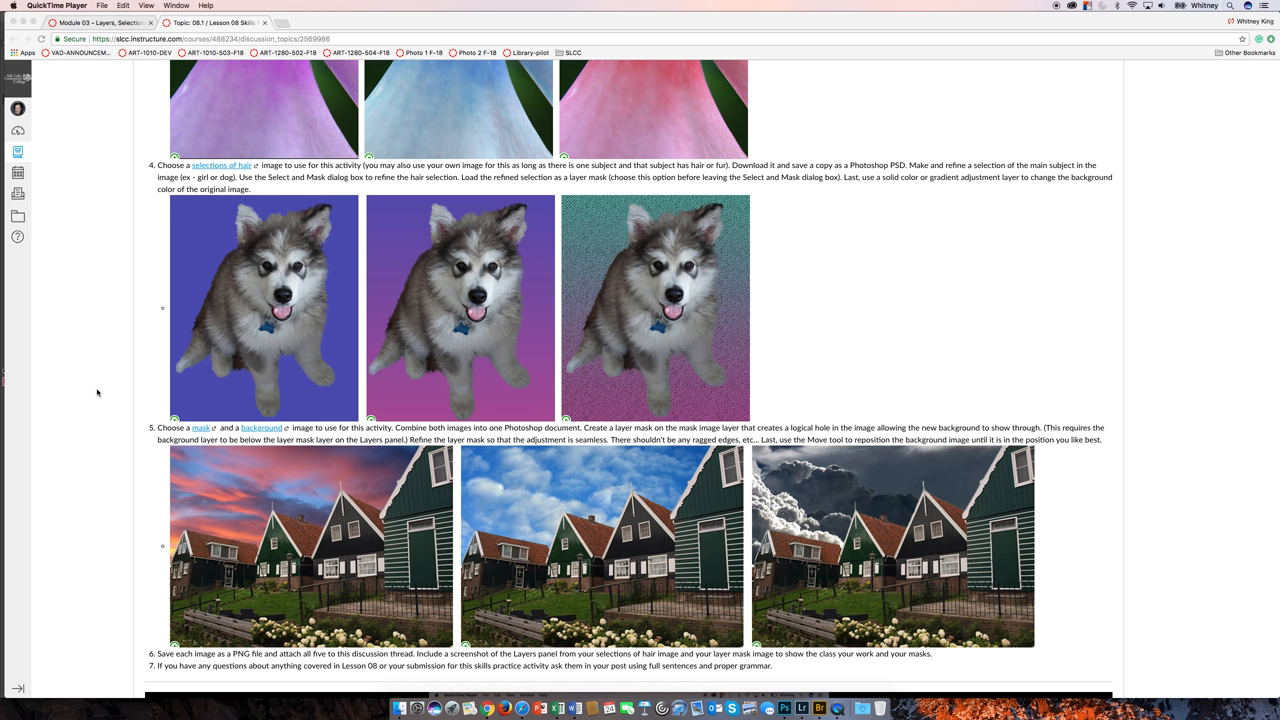
mouse_move(157, 431)
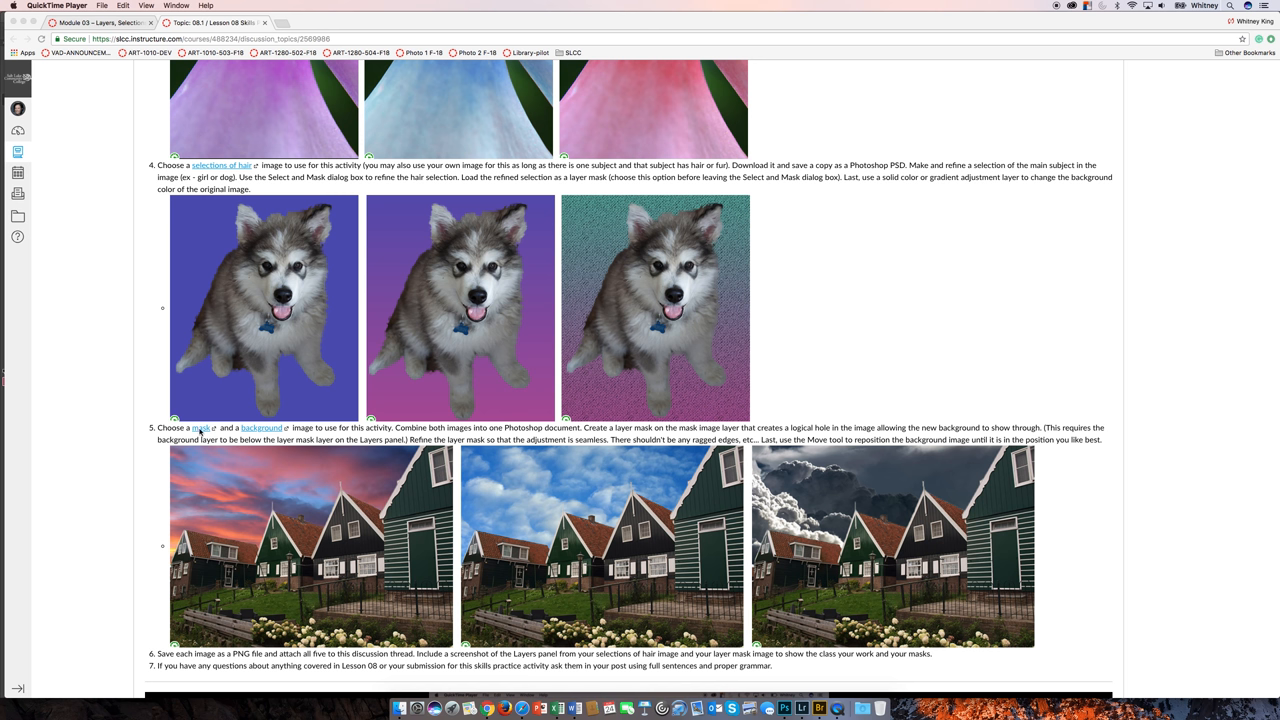
mouse_move(75, 466)
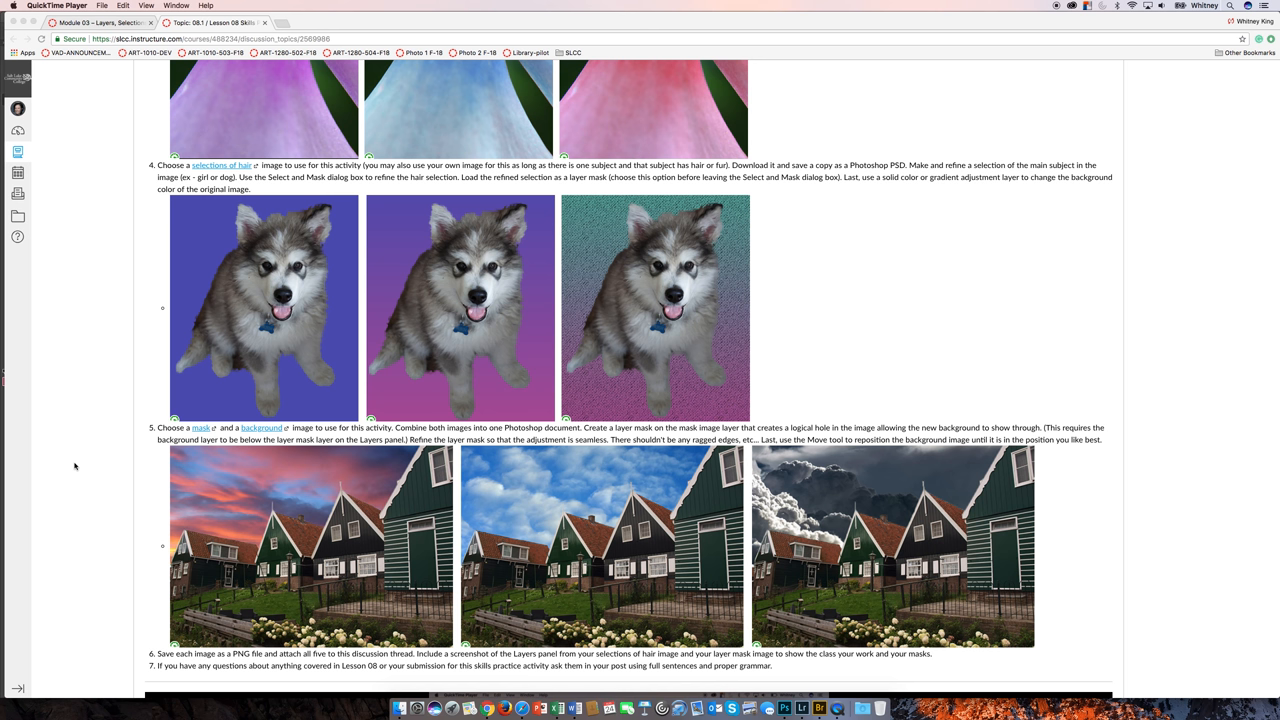
mouse_move(116, 464)
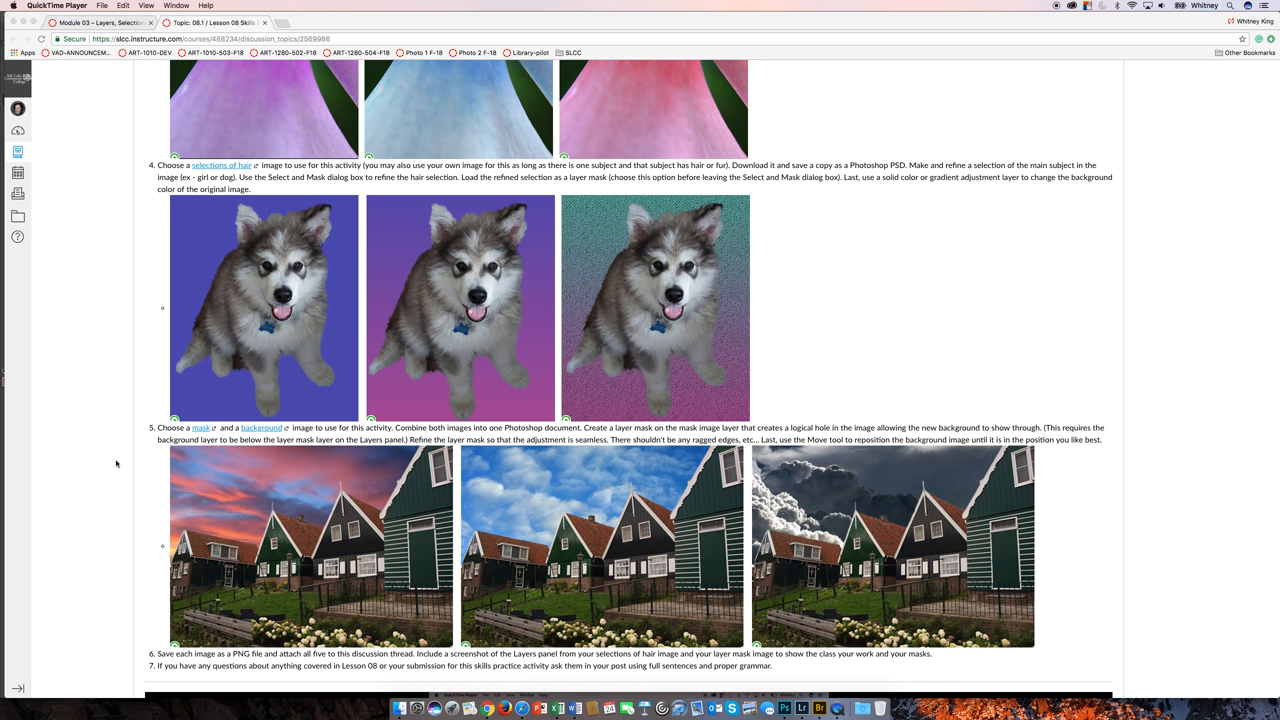
mouse_move(74, 497)
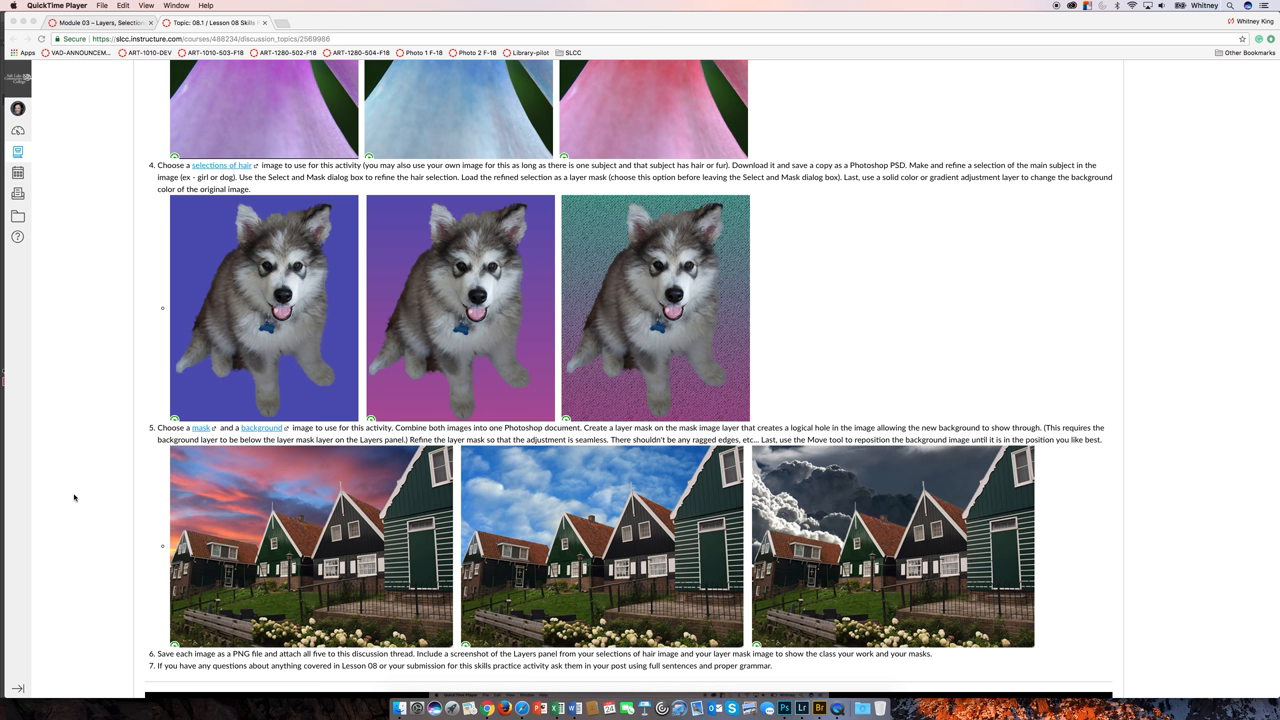
mouse_move(228, 552)
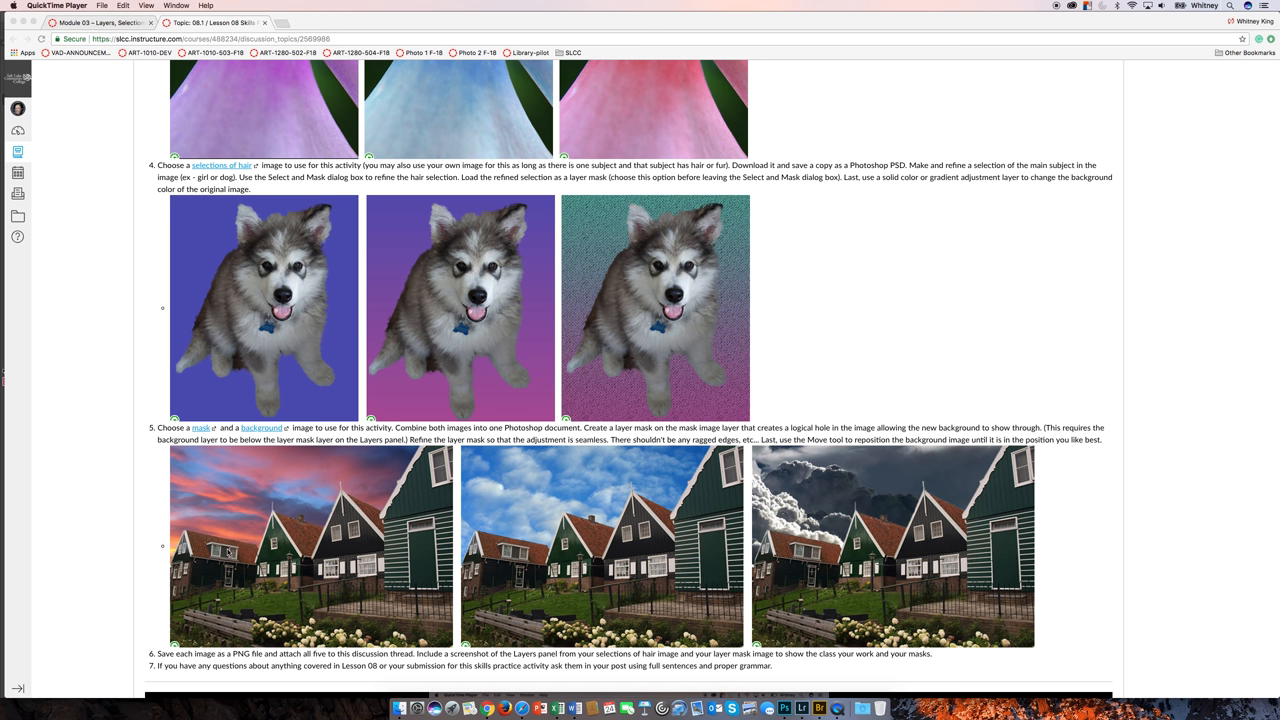
Bring Photoshop forward and display the BackgroundOption8.jpg sunset image.
click(785, 708)
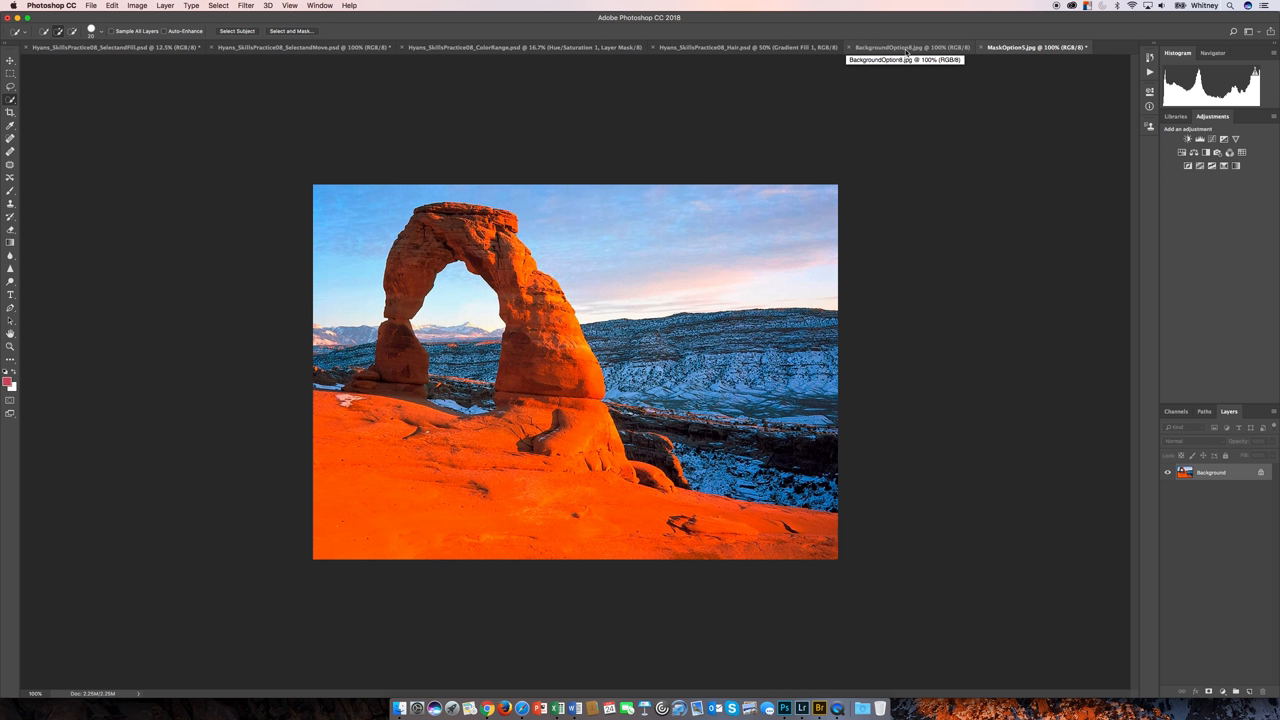
click(900, 47)
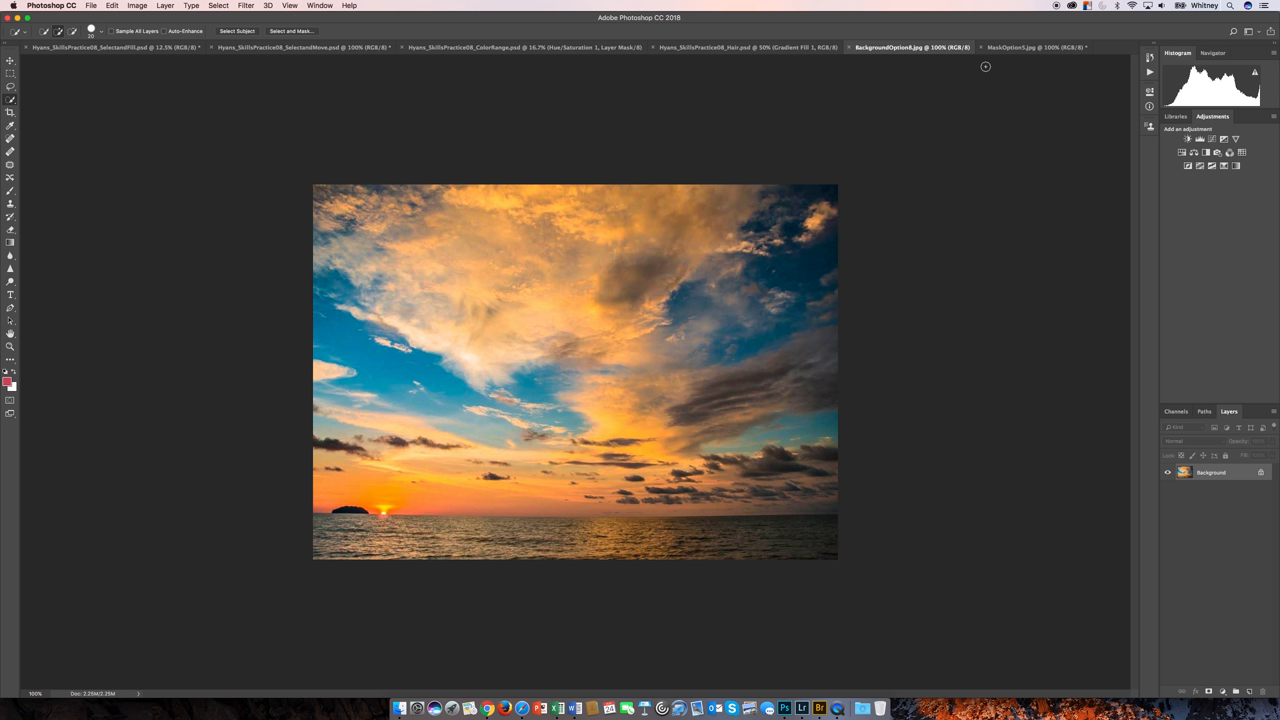
mouse_move(968, 76)
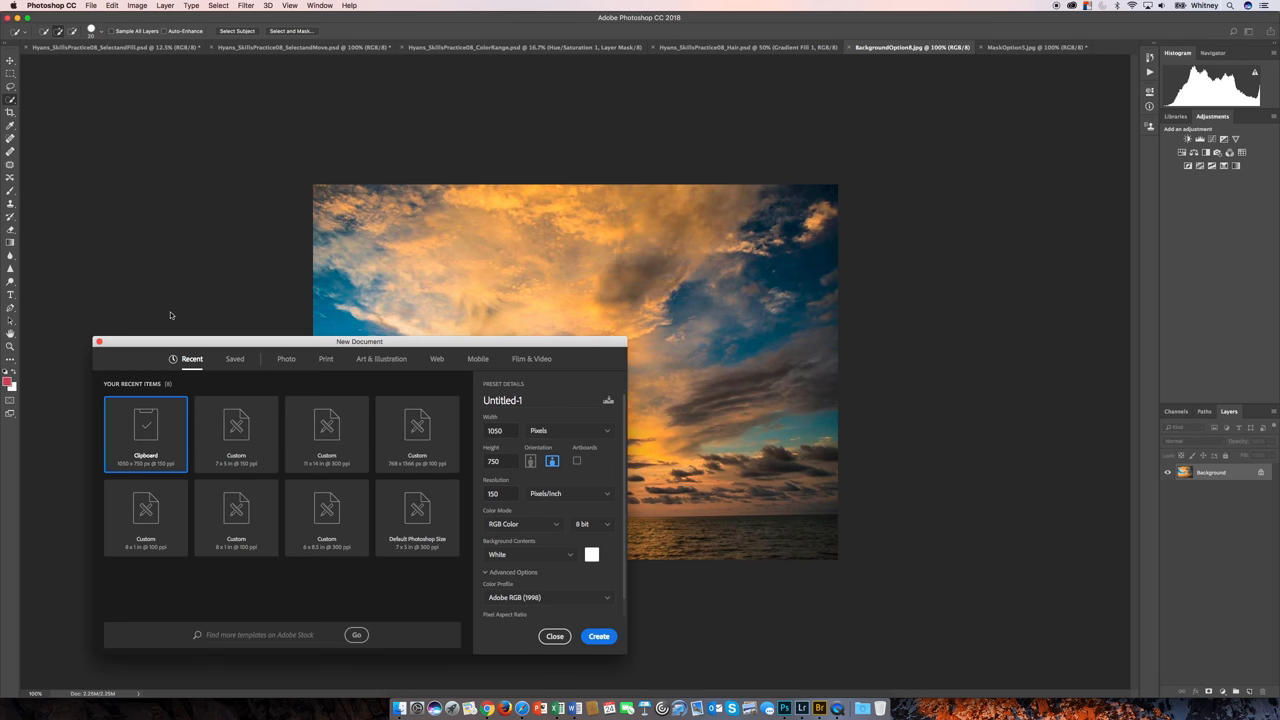
click(555, 636)
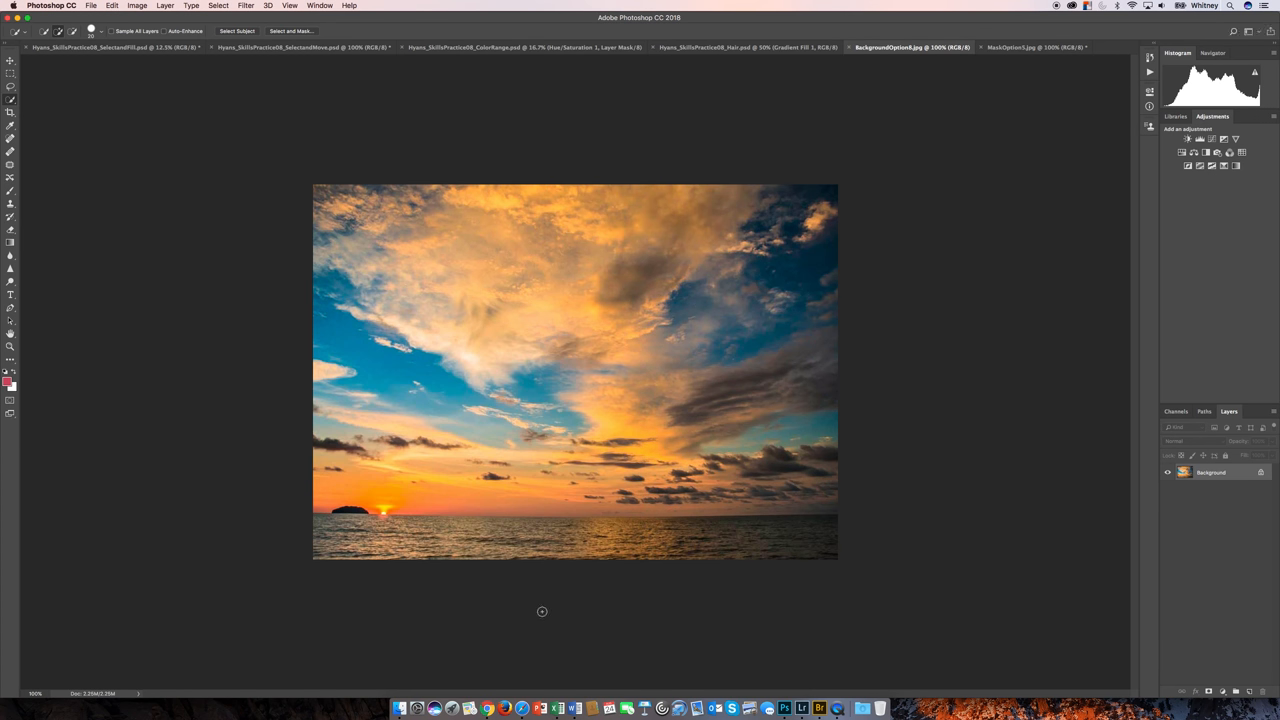
mouse_move(195, 64)
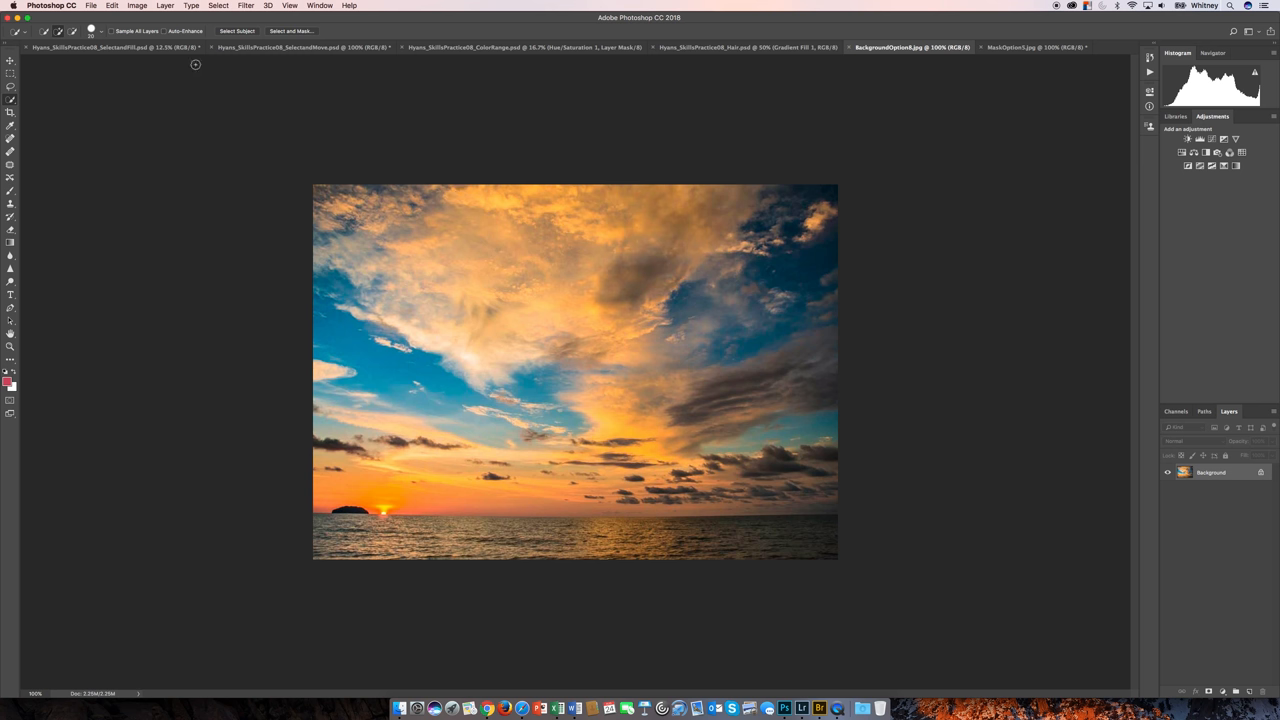
click(137, 6)
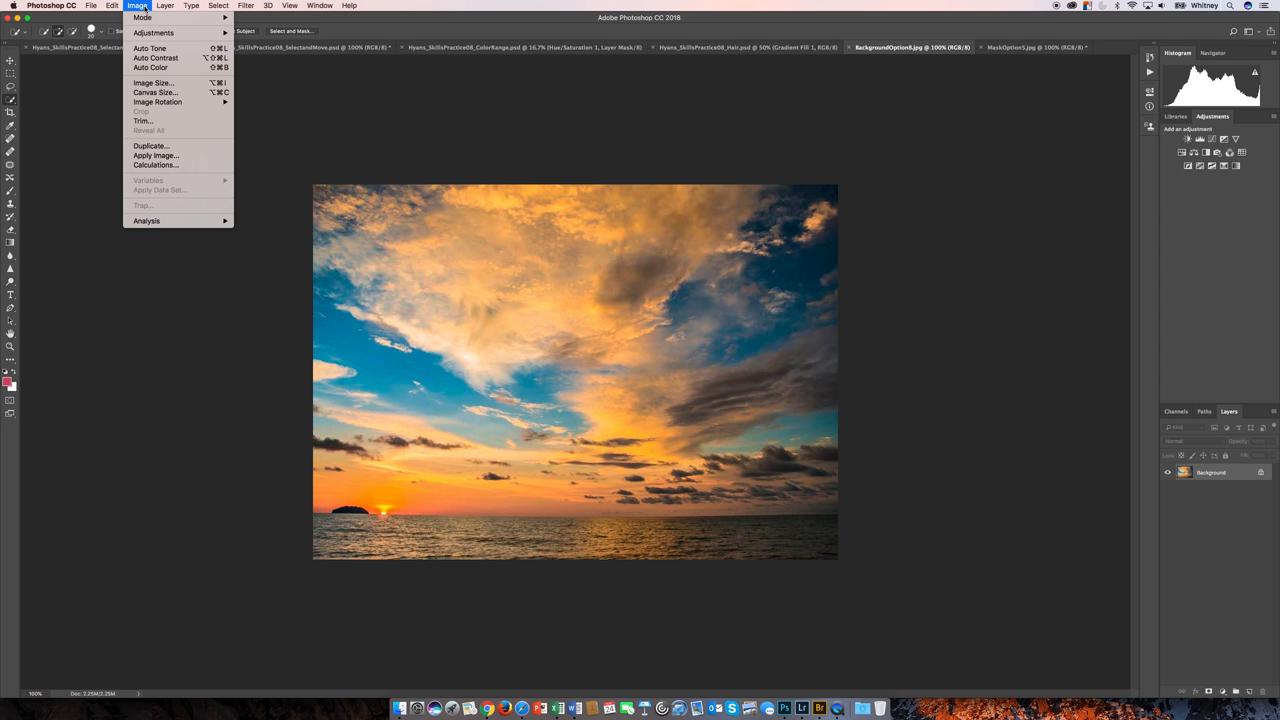
click(152, 82)
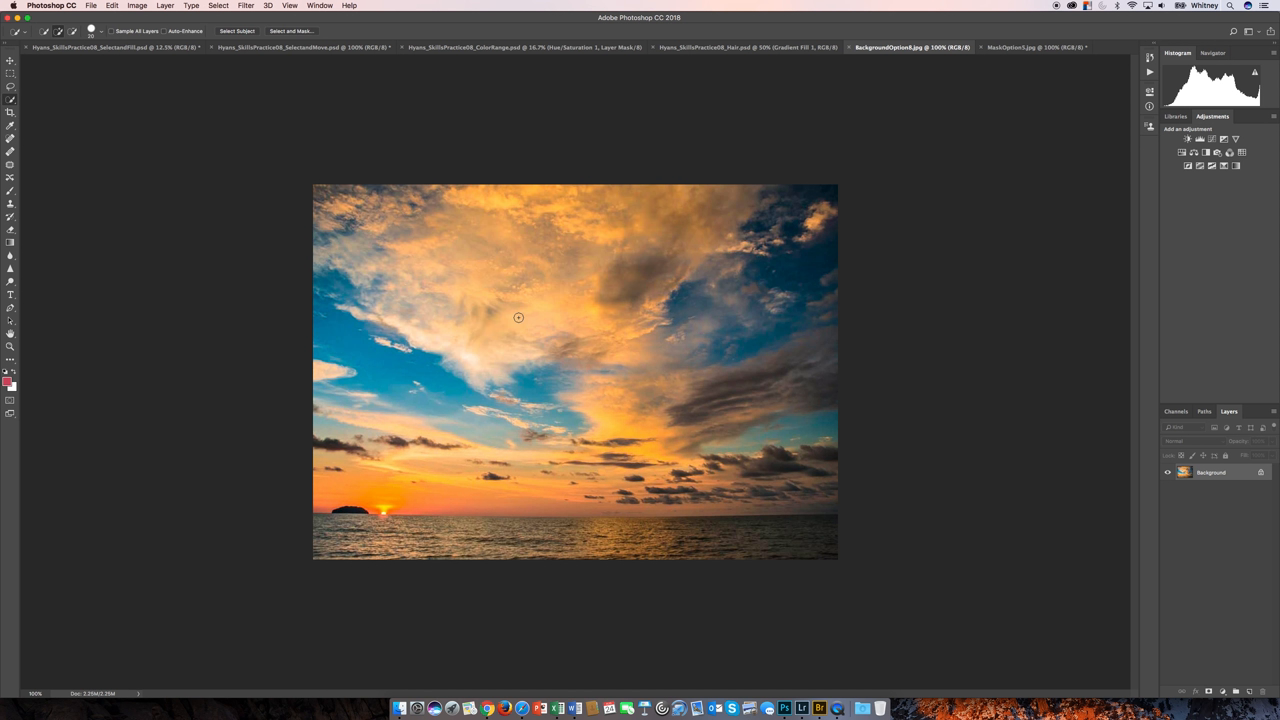
mouse_move(254, 251)
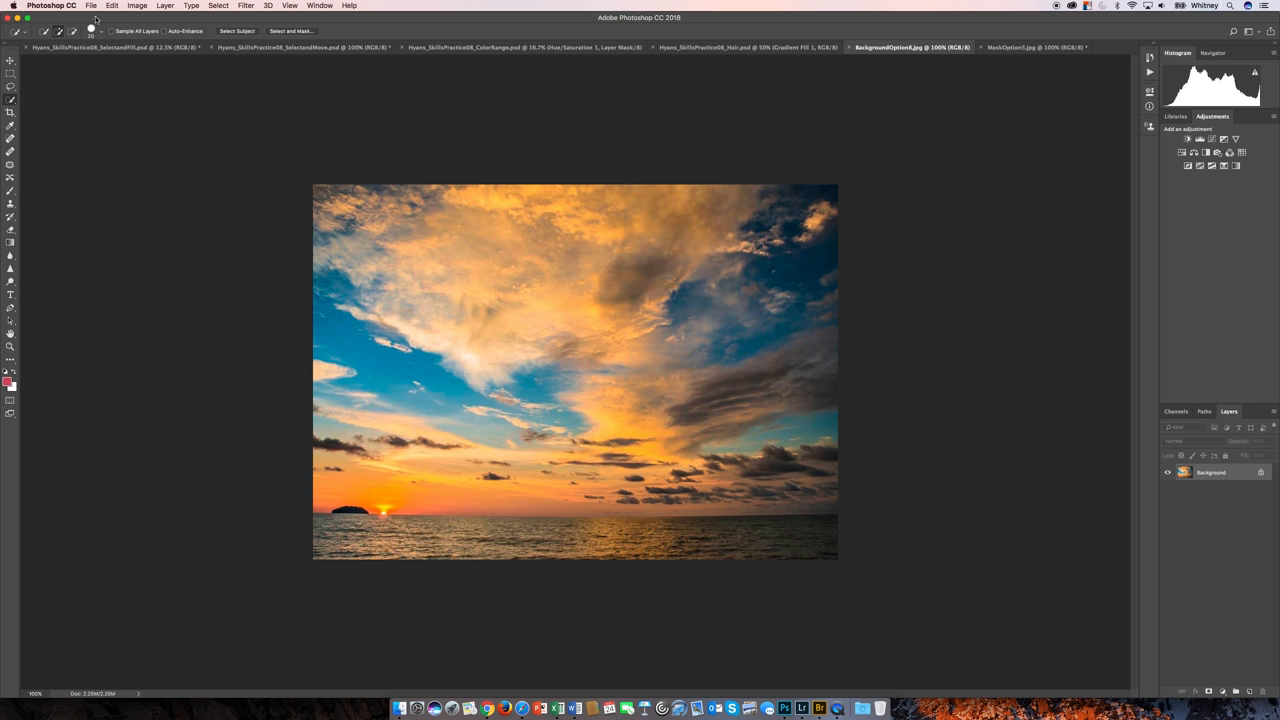
click(91, 5)
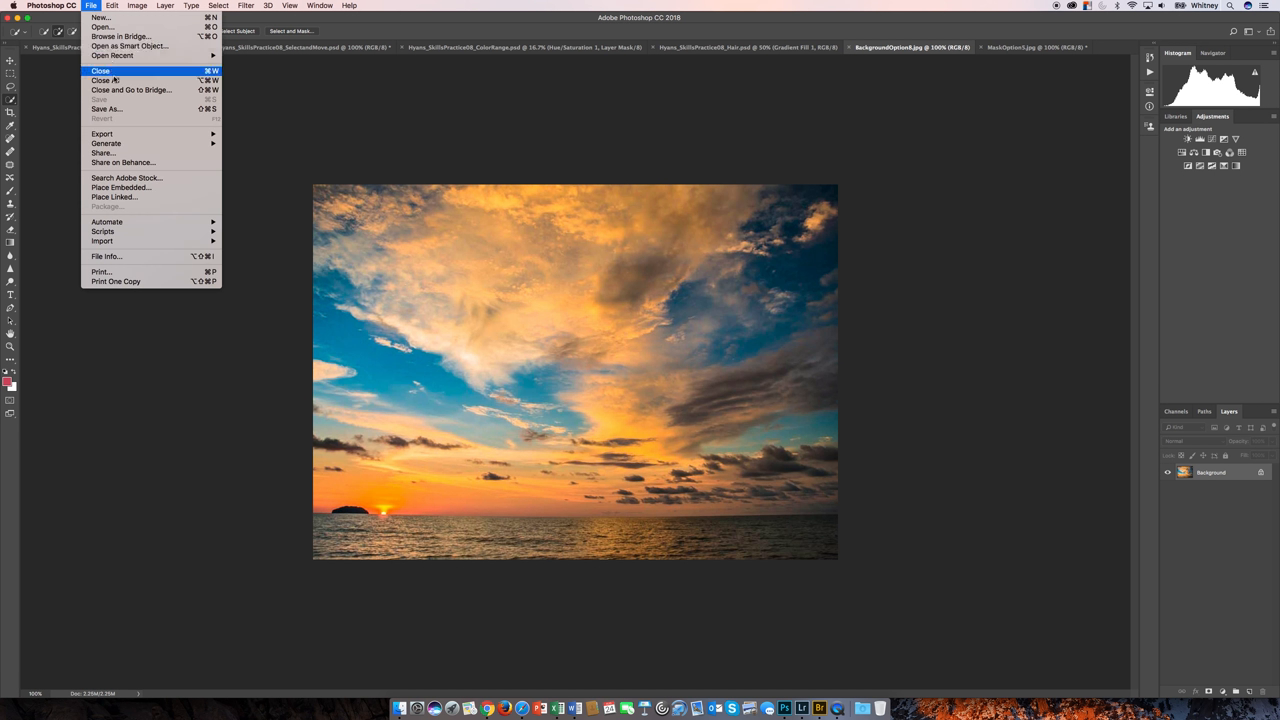
click(100, 17)
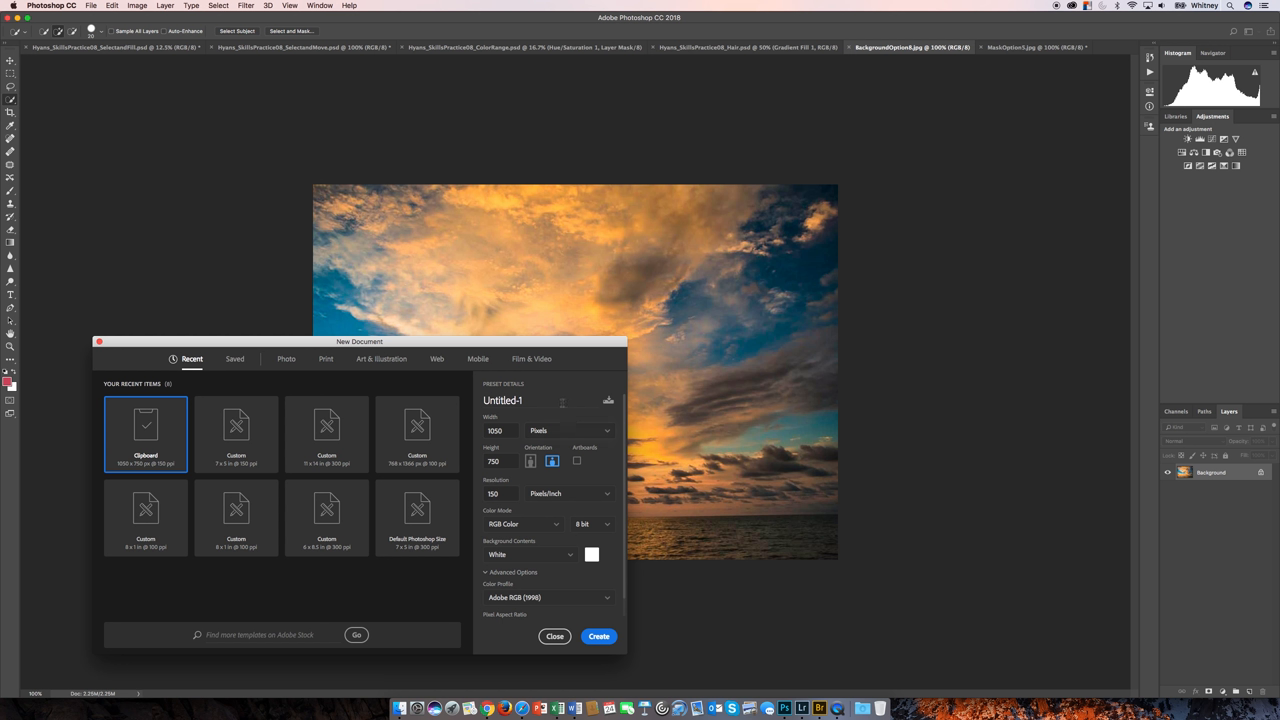
Rename the Untitled-1 document to Hyans_SkillsPracte08_MaskPractice.
click(540, 400)
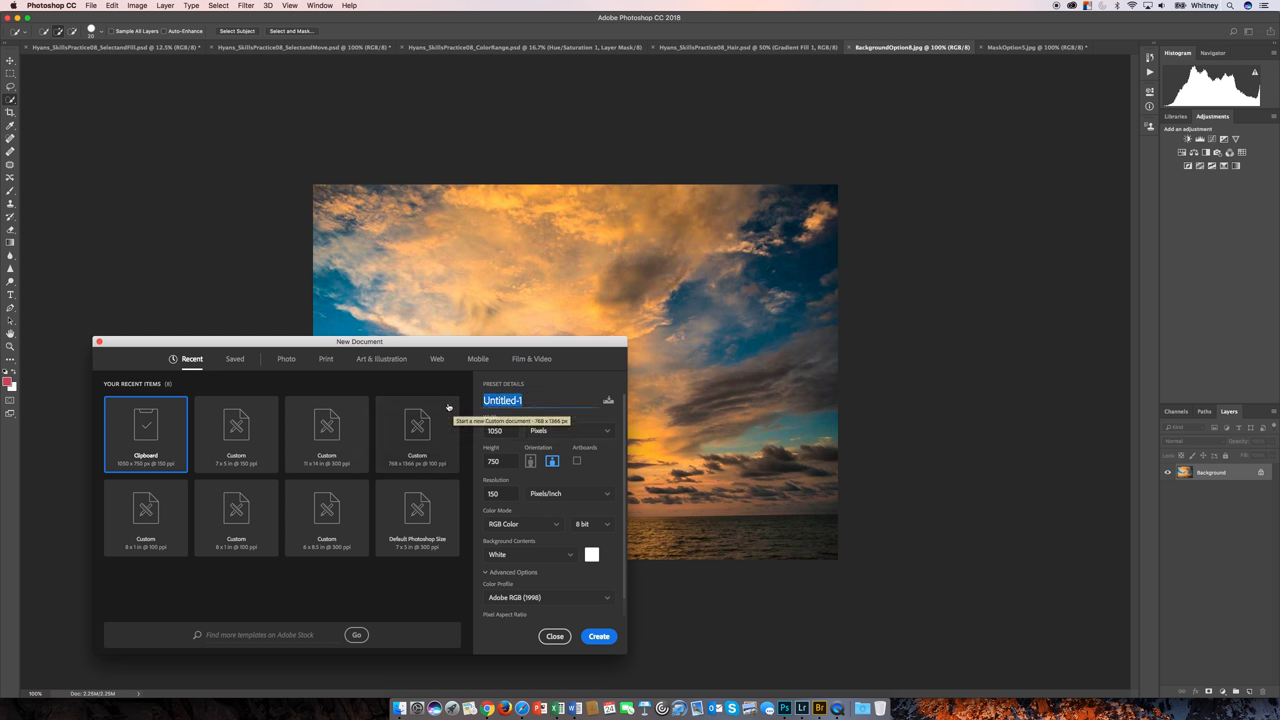
text(Hyans)
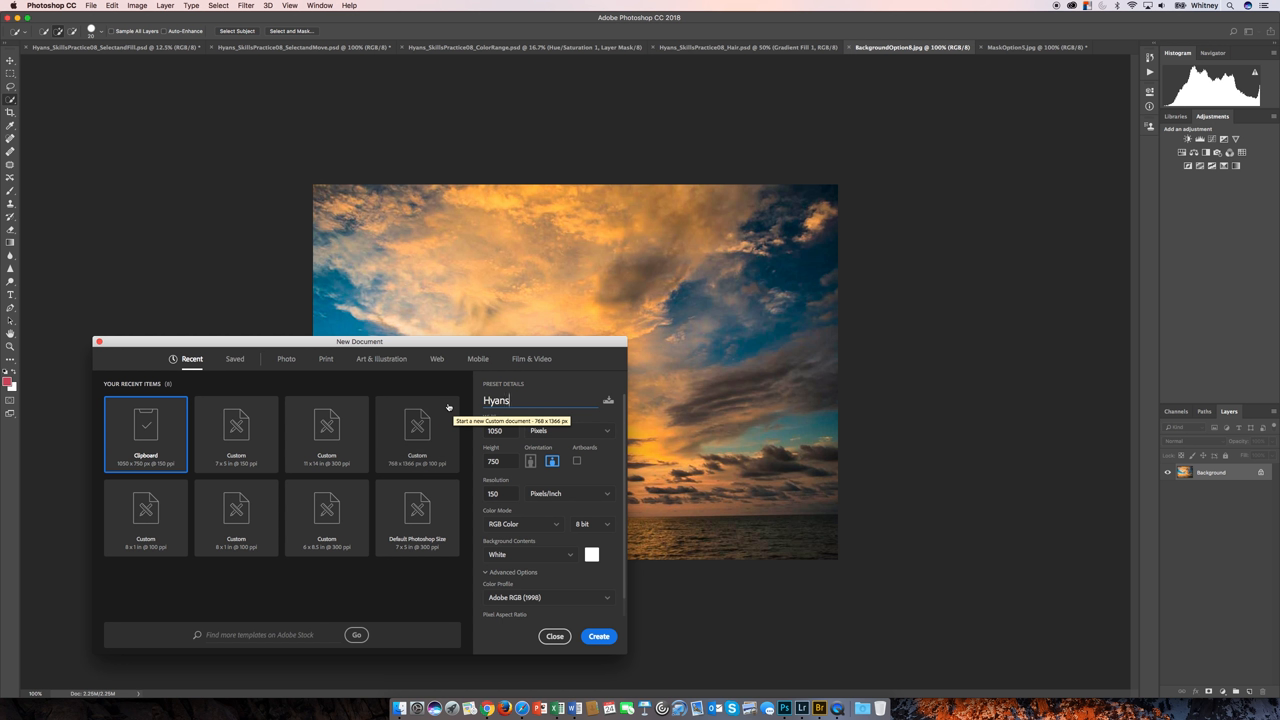
text(_)
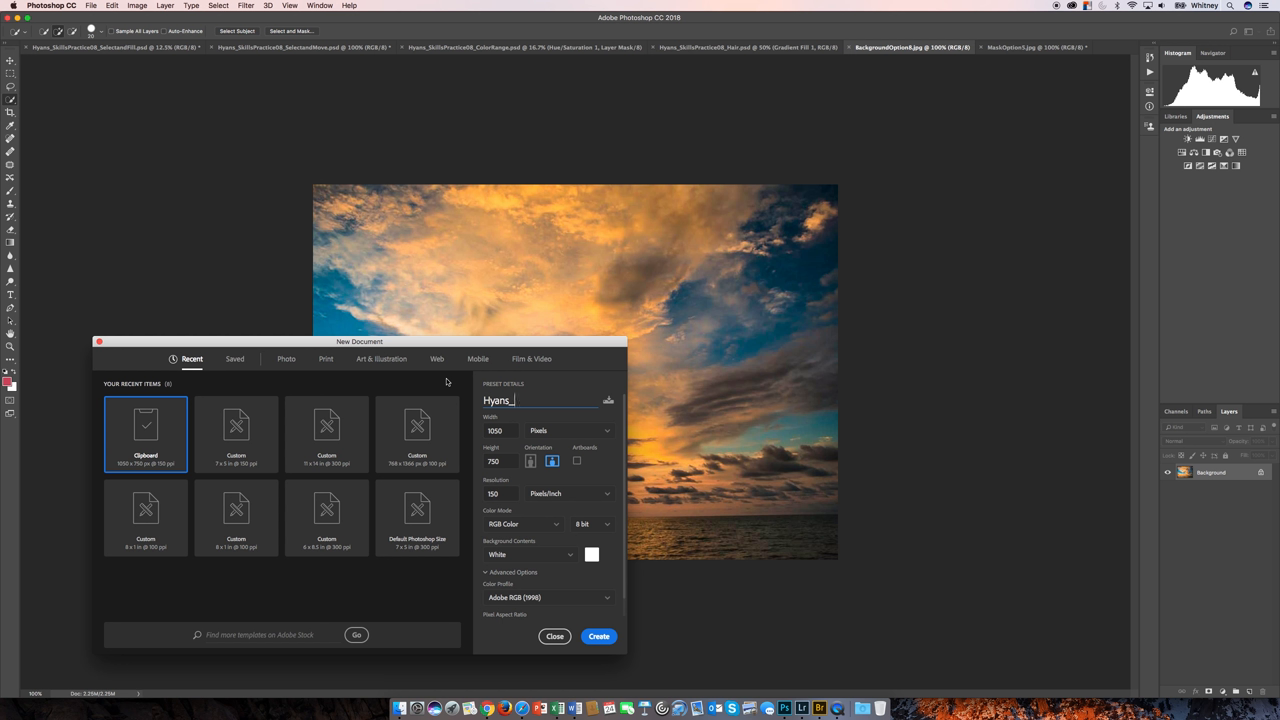
text(SkillsPracte08)
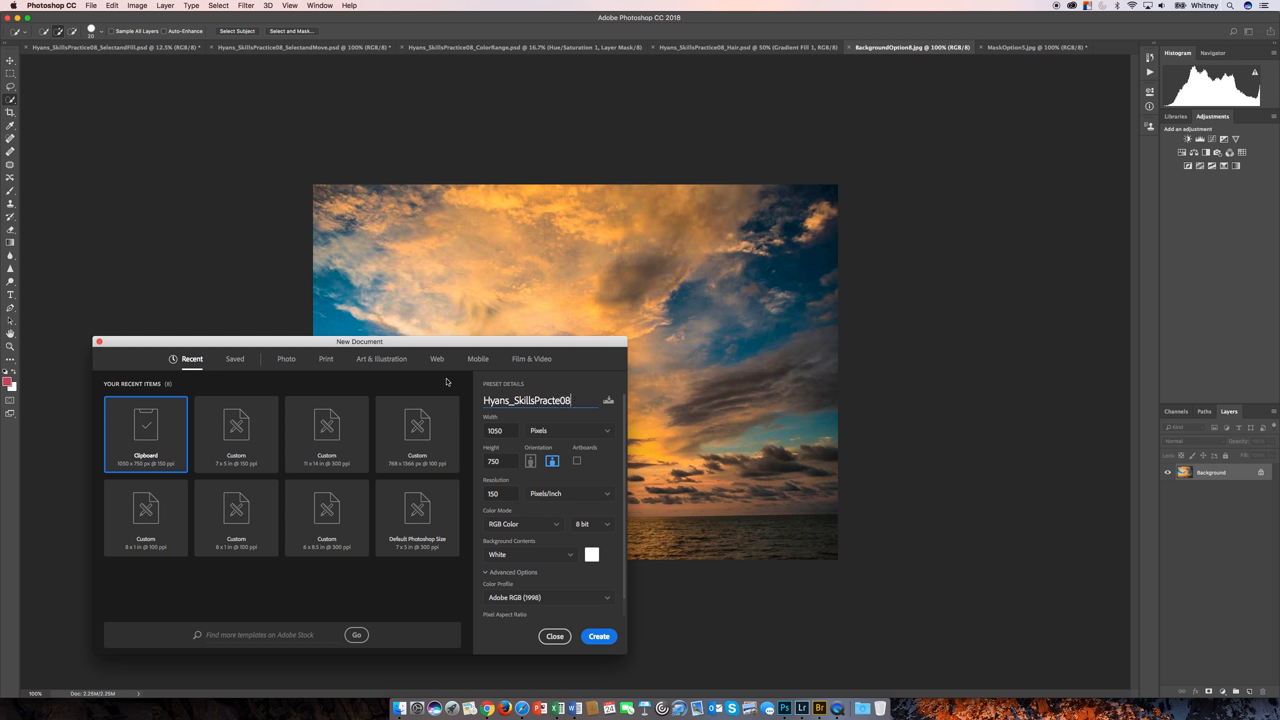
text(_MaskPractice)
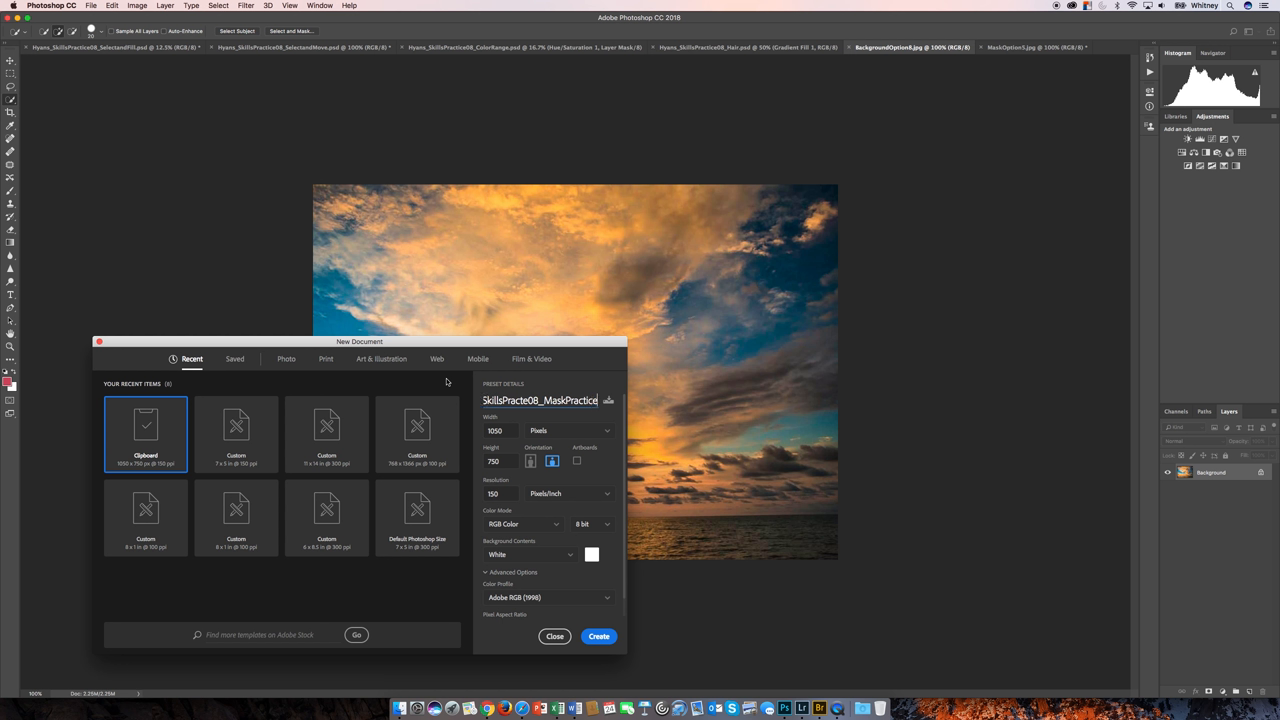
Switch the document units to inches for a 7 × 5 in, 150 ppi size.
click(606, 430)
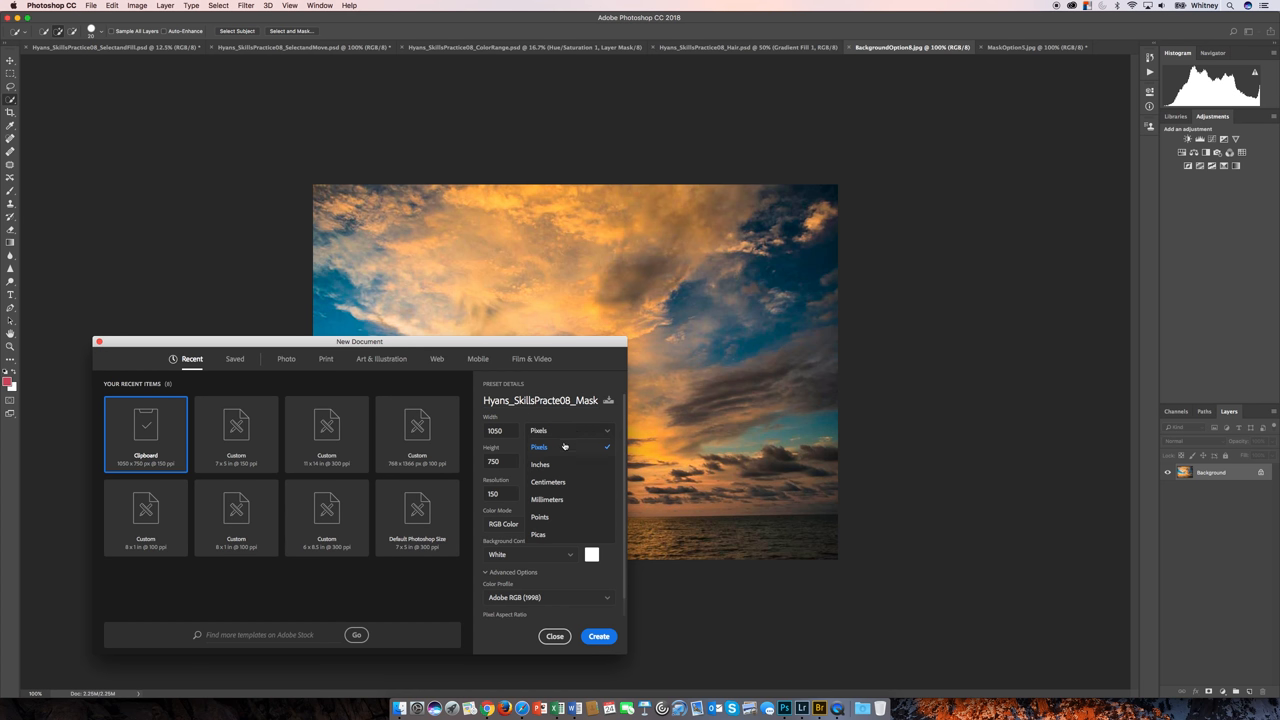
click(539, 463)
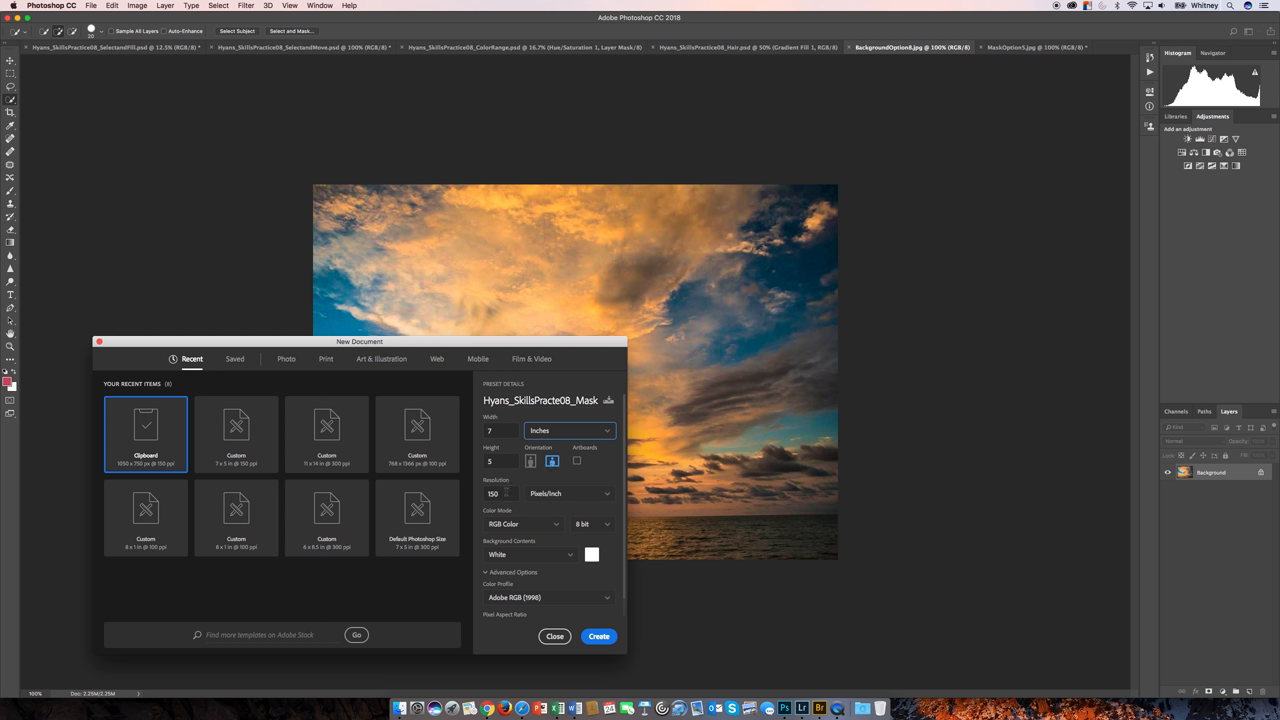
click(500, 493)
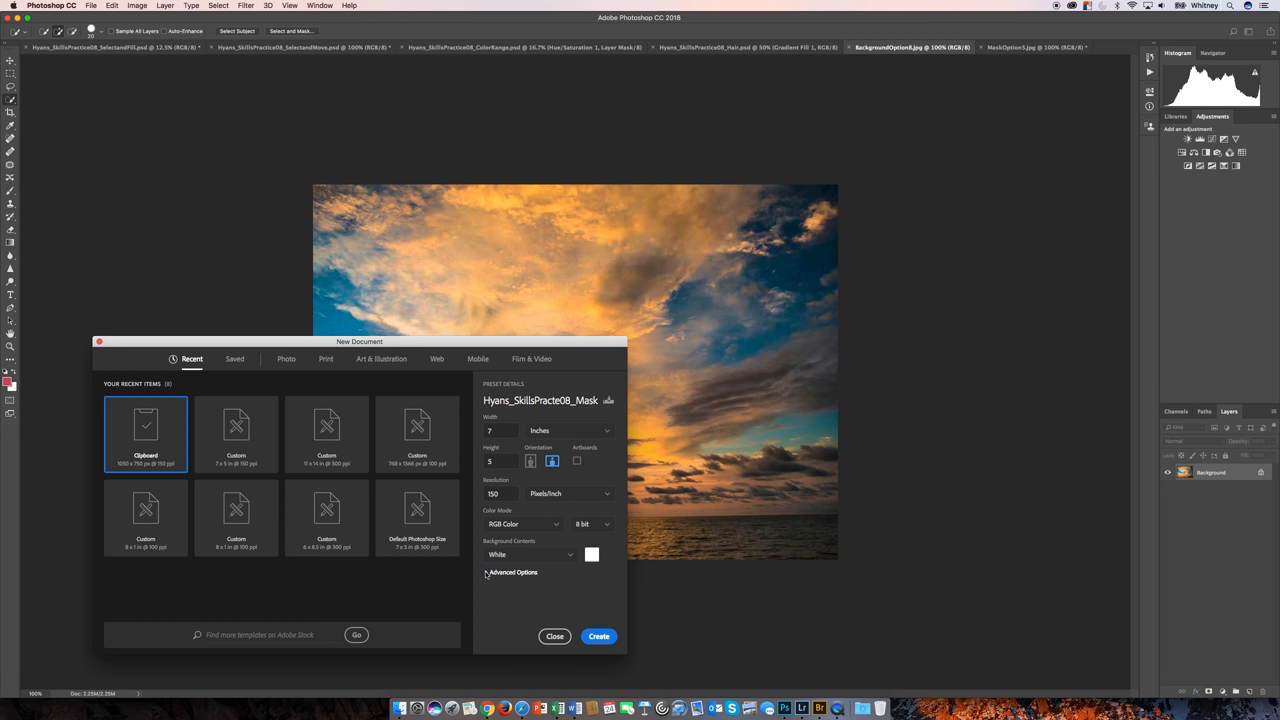
Pick the Adobe RGB (1998) colour profile and create the blank white document.
click(513, 572)
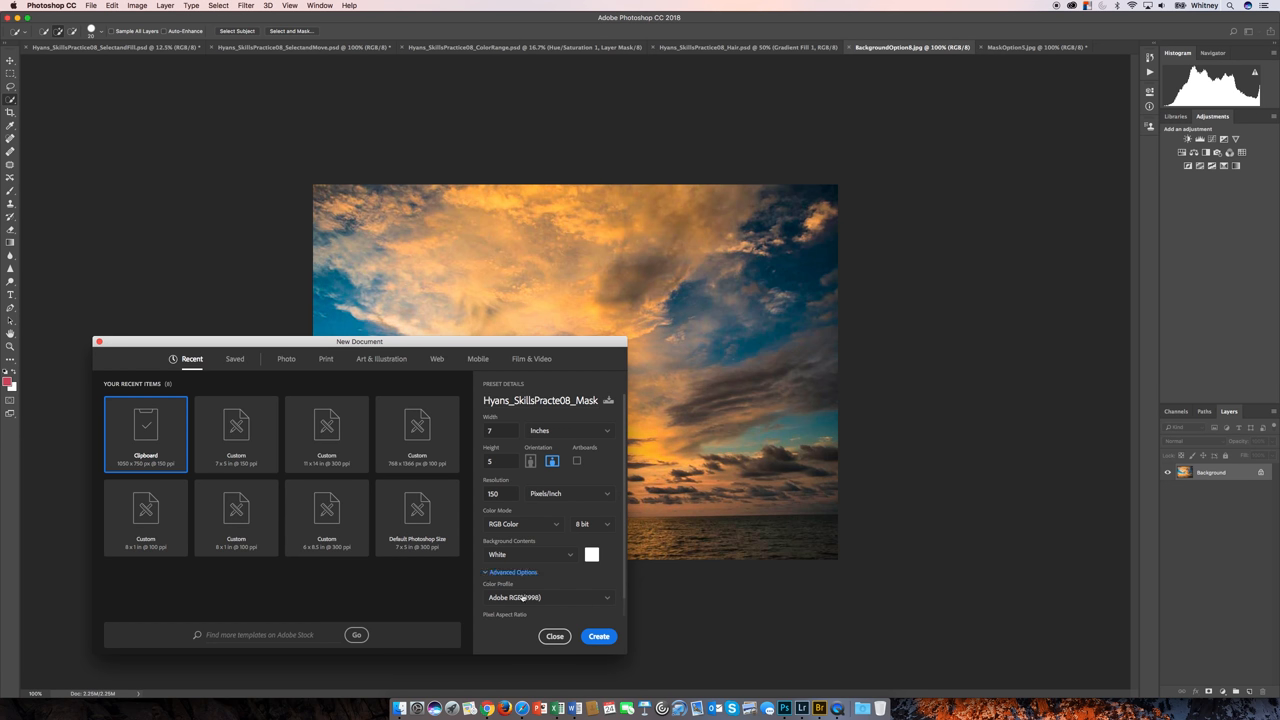
click(548, 597)
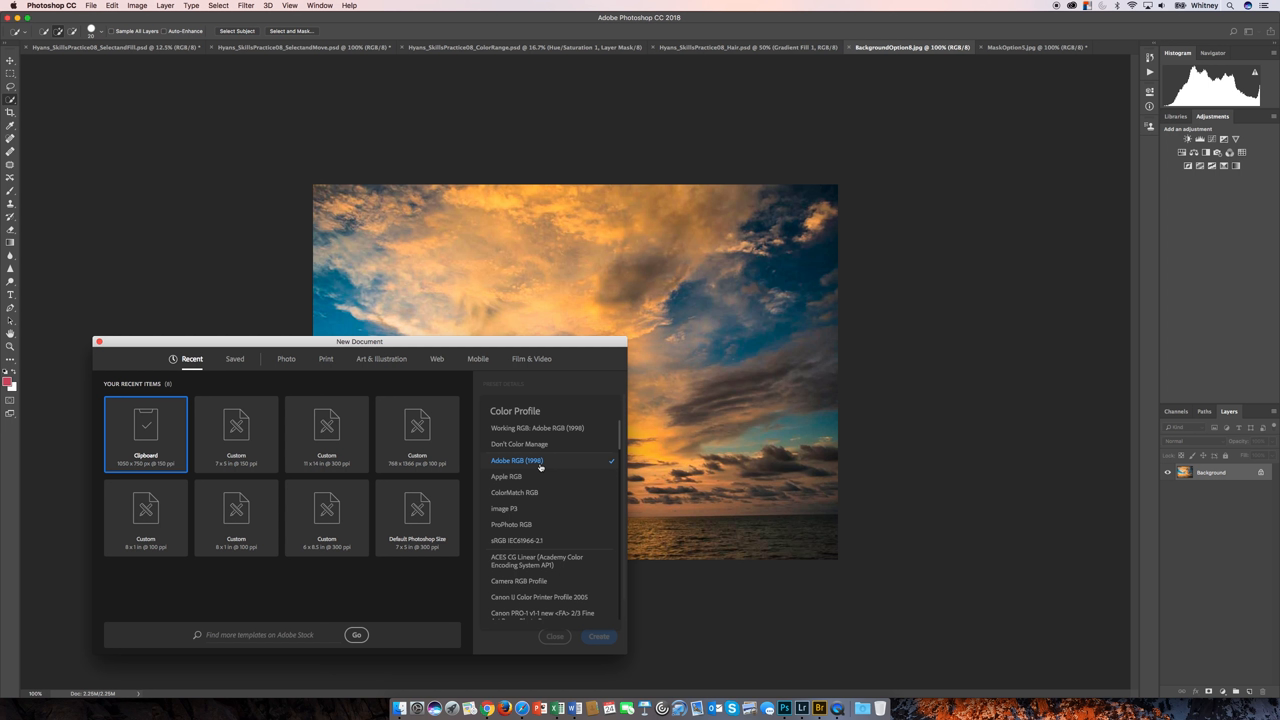
mouse_move(537, 427)
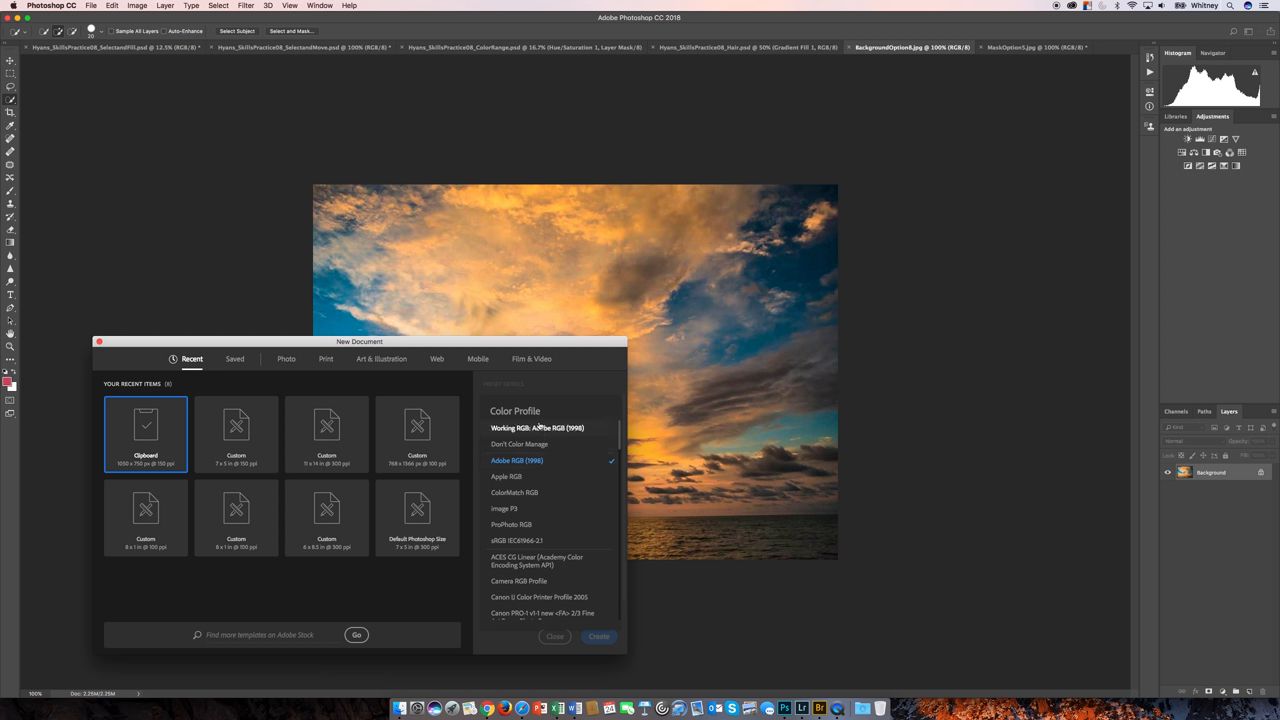
mouse_move(540, 428)
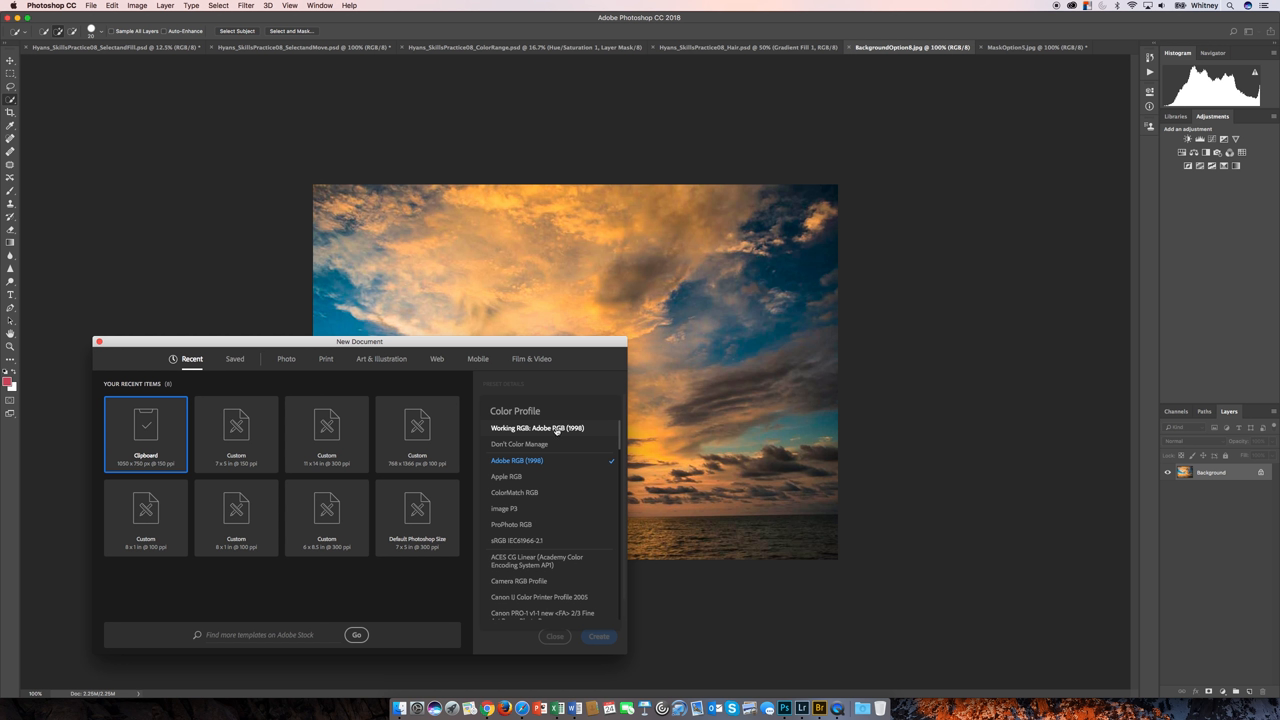
mouse_move(560, 432)
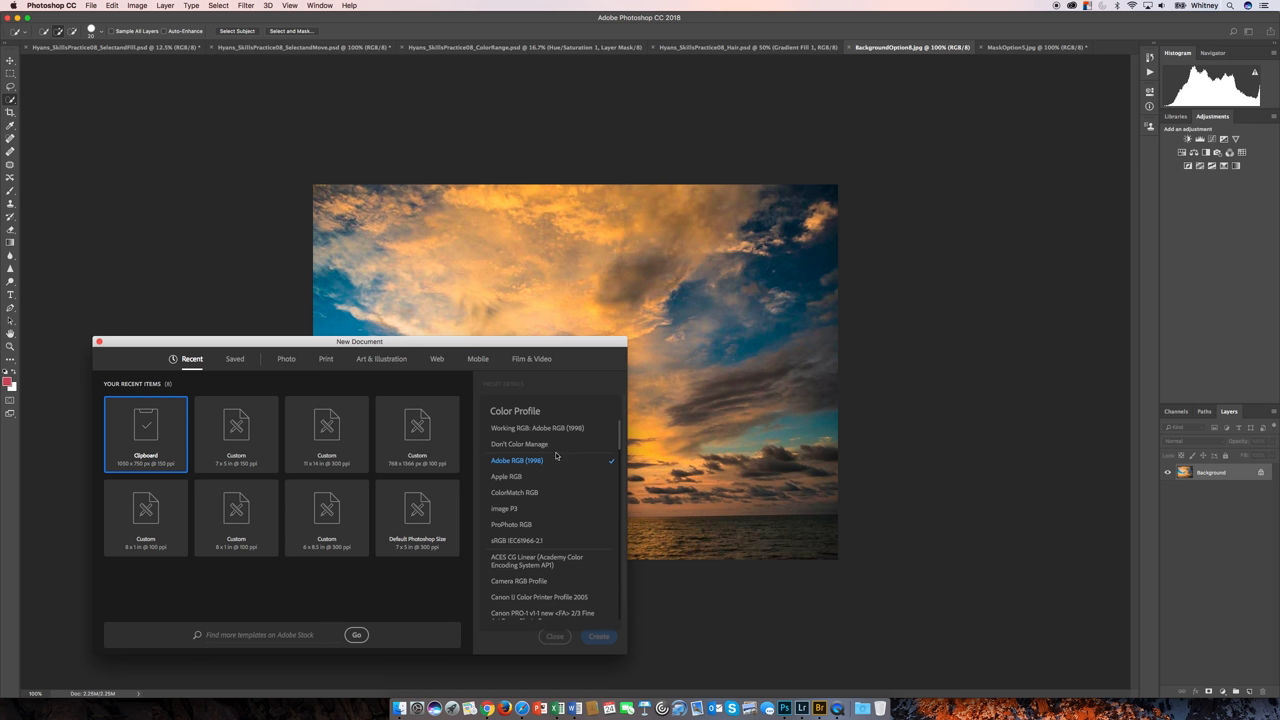
click(517, 460)
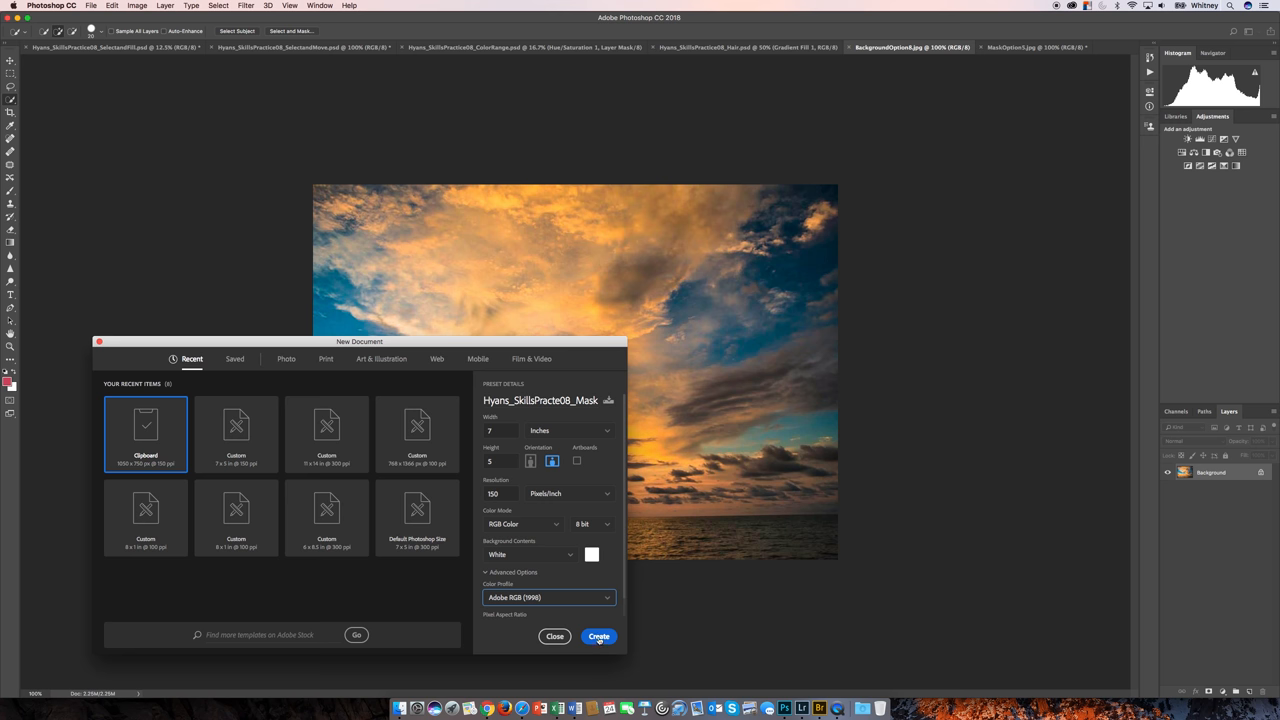
click(598, 636)
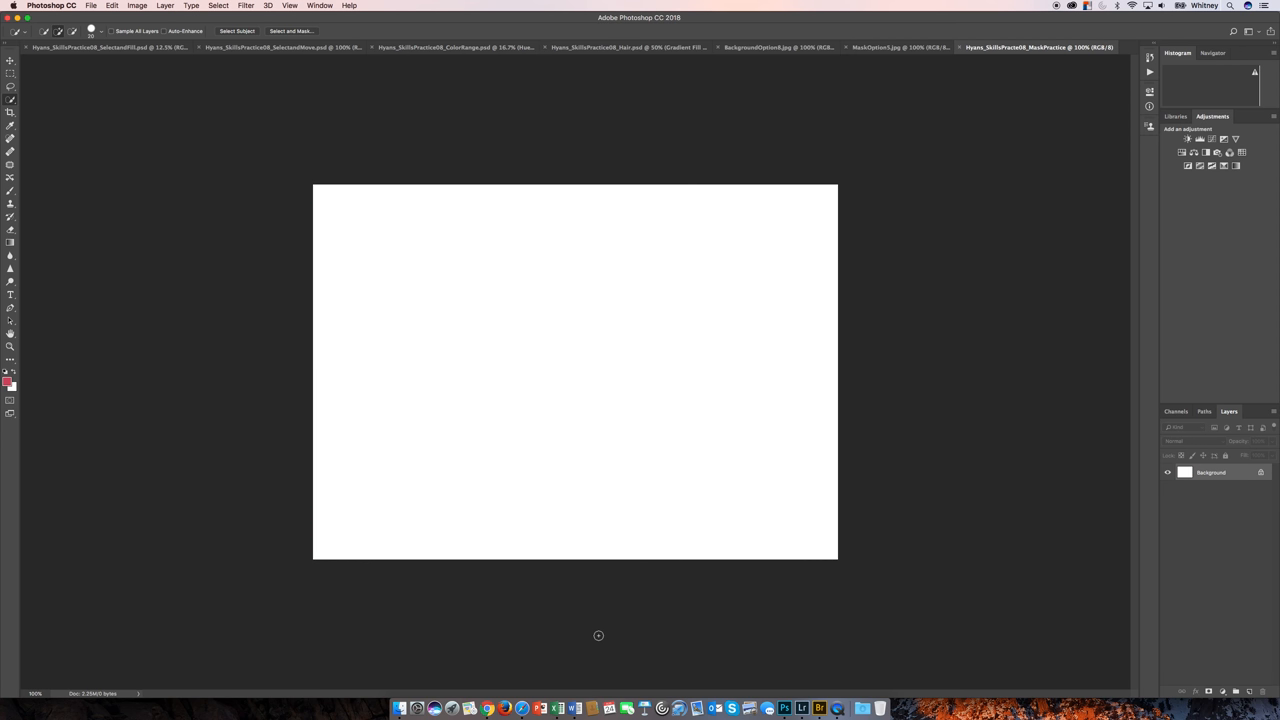